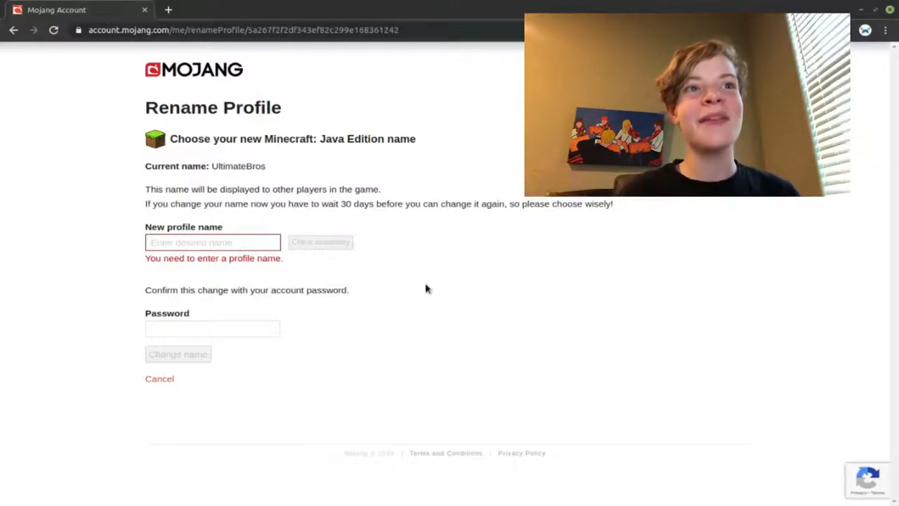
Step: Enter MrBlueMoose as the new Java Edition profile name
type("M")
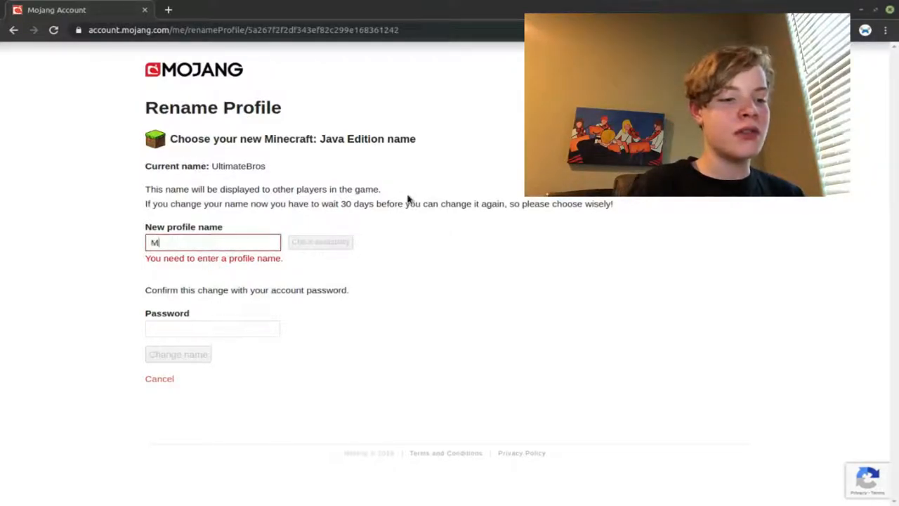
type("rBlueMoose")
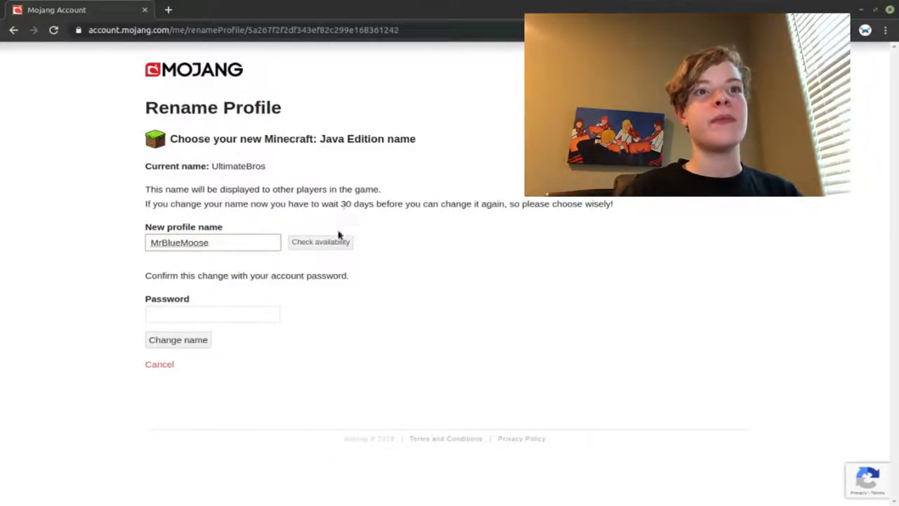
Step: Confirm MrBlueMoose is available and select the Password field to authorise the change
left_click(320, 241)
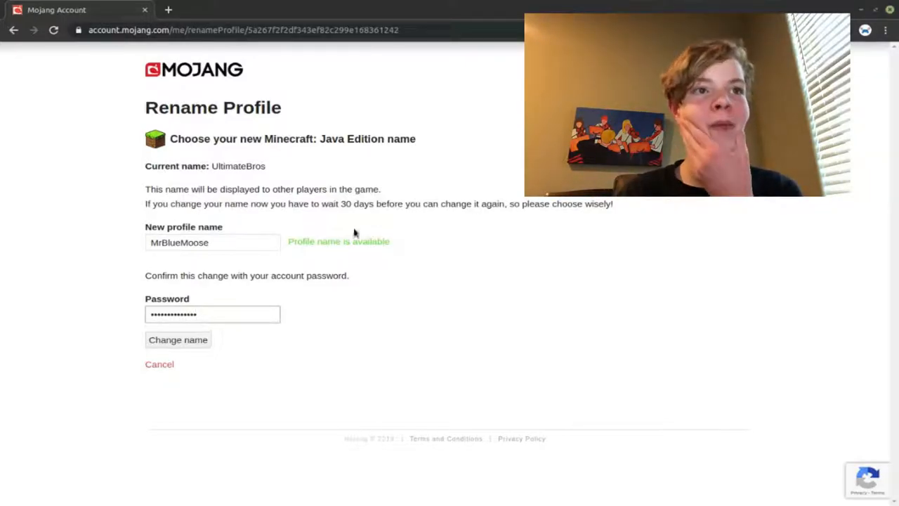
left_click(178, 339)
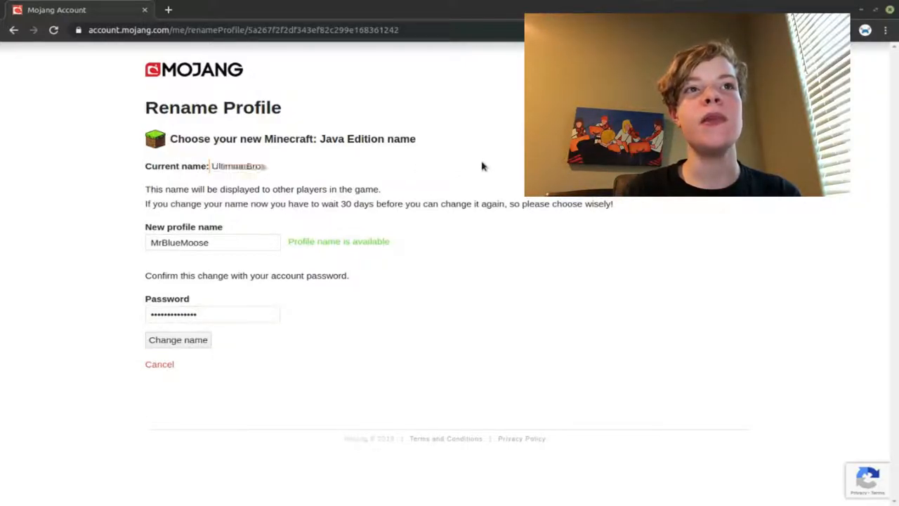
mouse_move(228, 356)
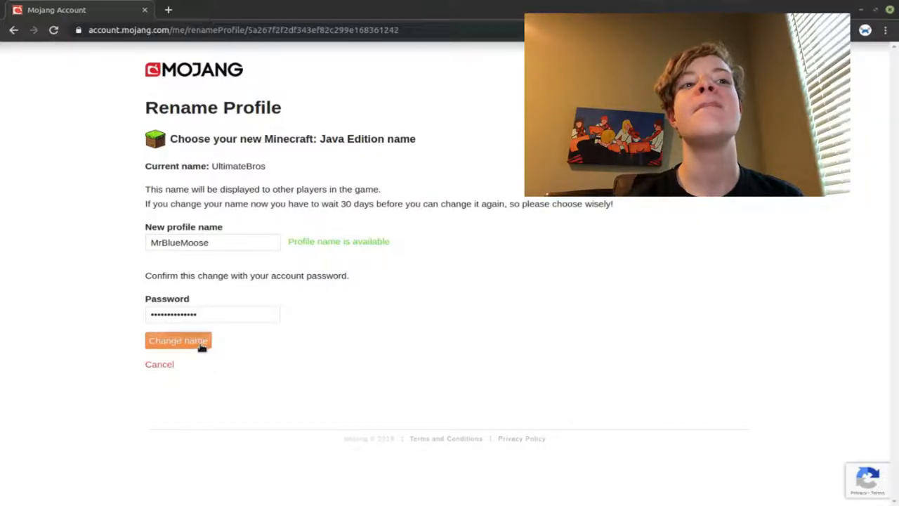
Step: Submit the name change and pass the traffic-light reCAPTCHA by marking squares and verifying
left_click(178, 340)
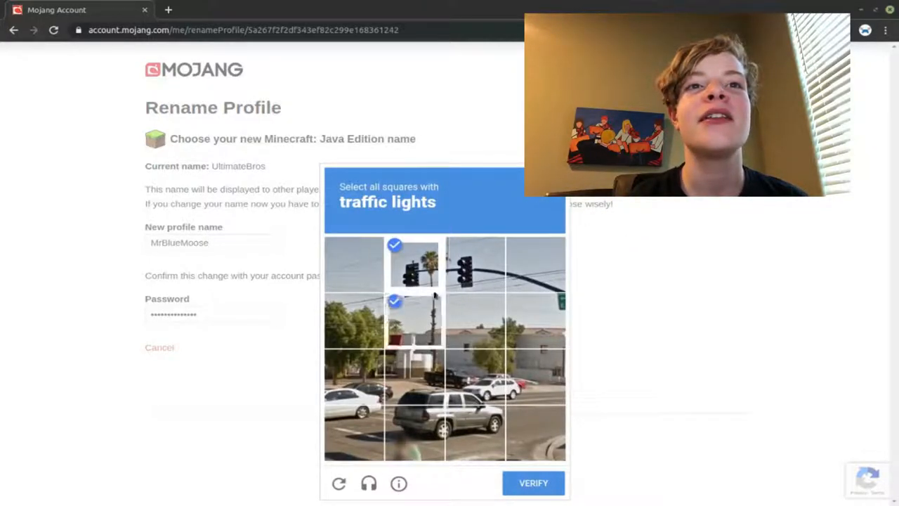
left_click(474, 263)
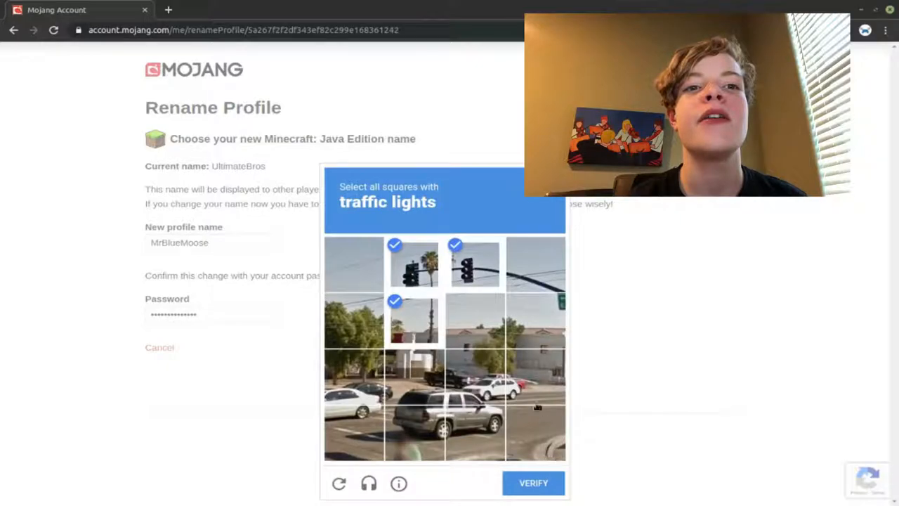
left_click(532, 482)
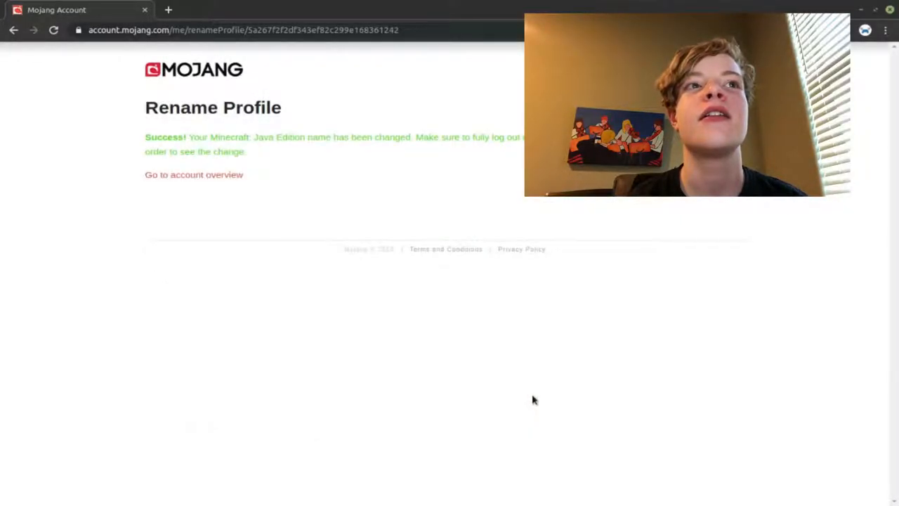
mouse_move(537, 326)
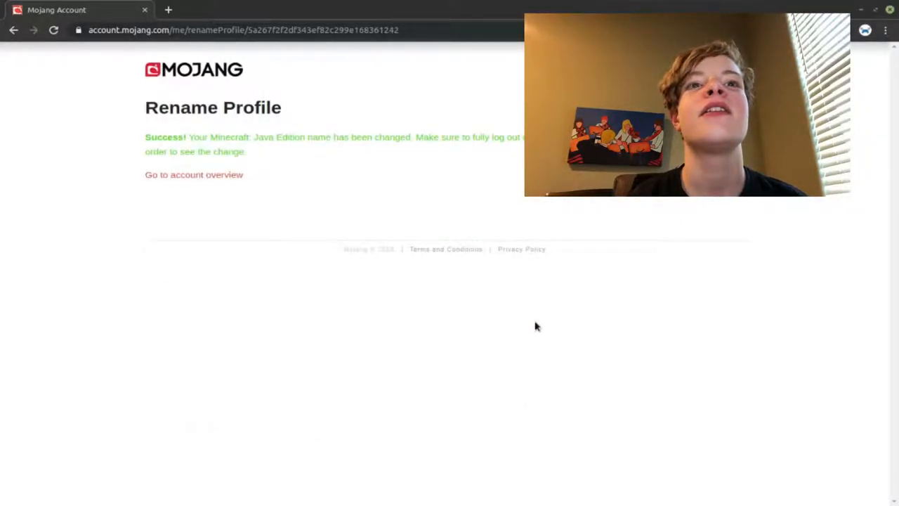